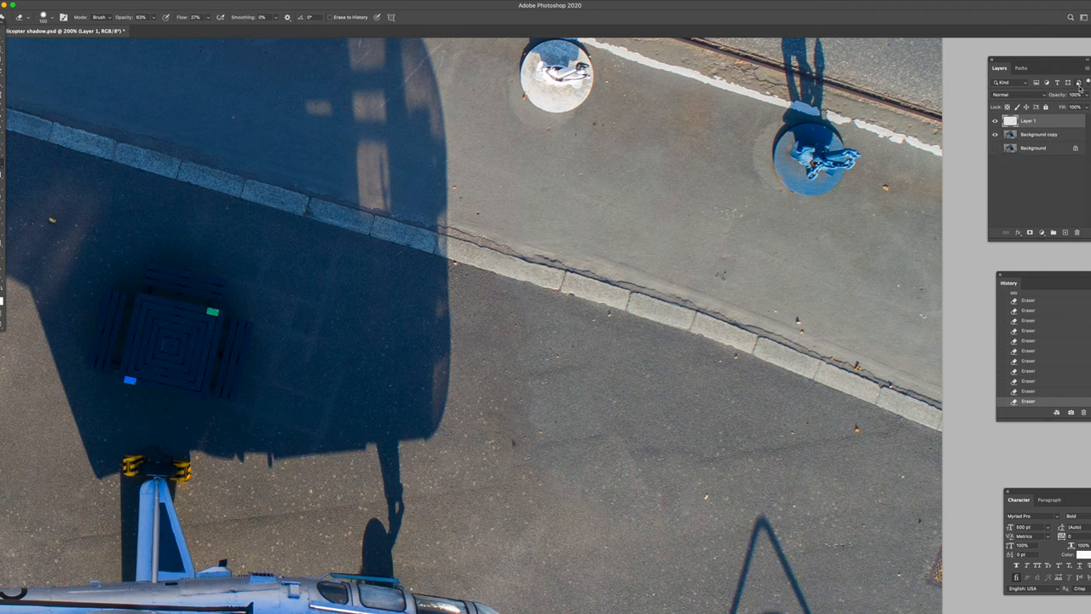
# Step: Merge the visible layers, then heal away the right-hand blue bollard and its long shadow
pyautogui.click(1086, 81)
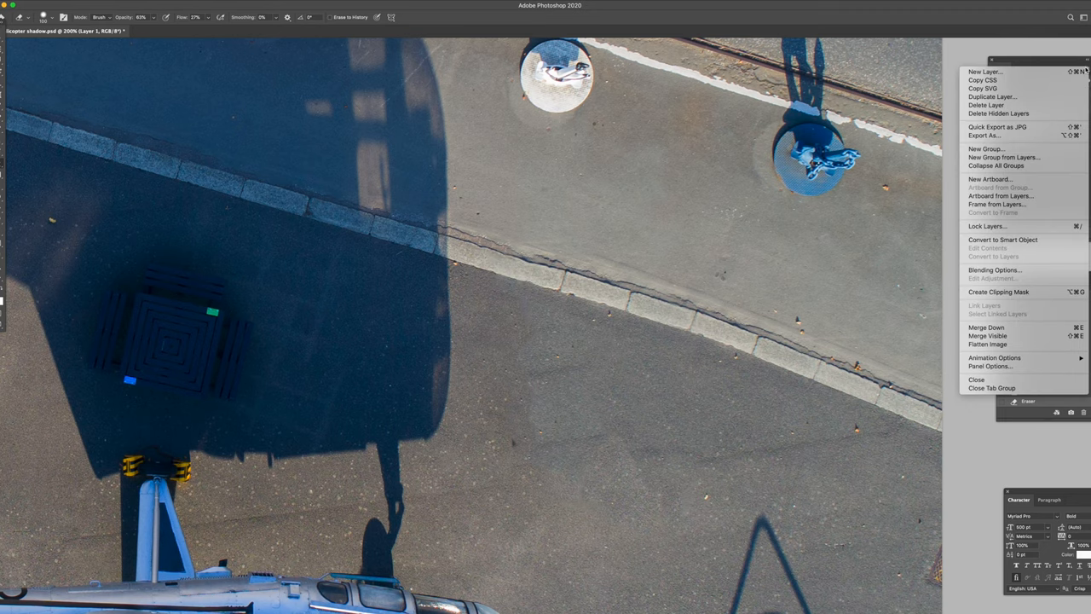
pyautogui.click(987, 334)
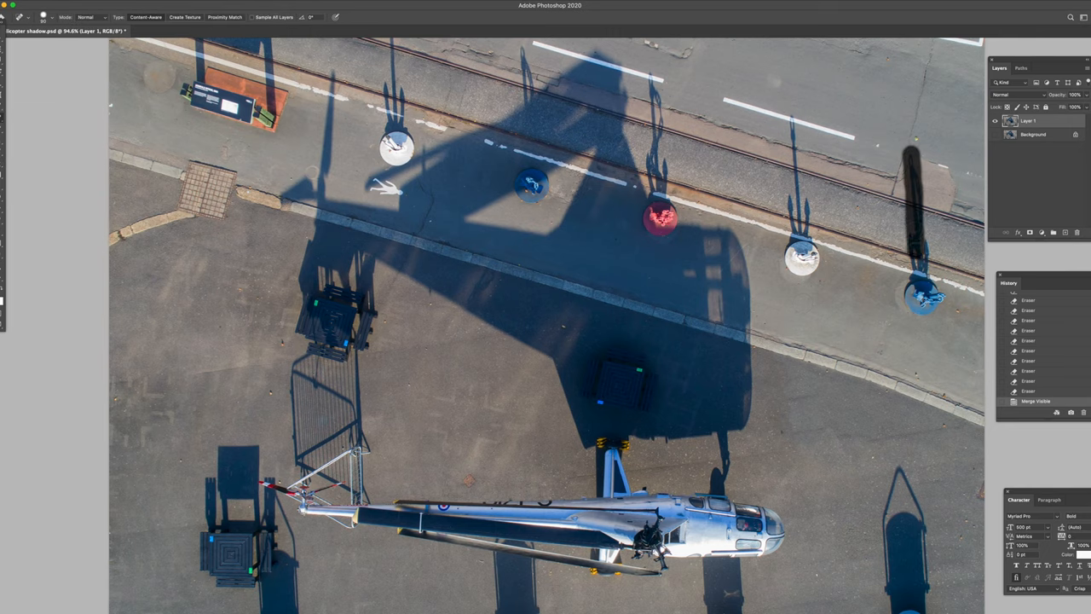
pyautogui.moveTo(920, 154); pyautogui.dragTo(924, 306)
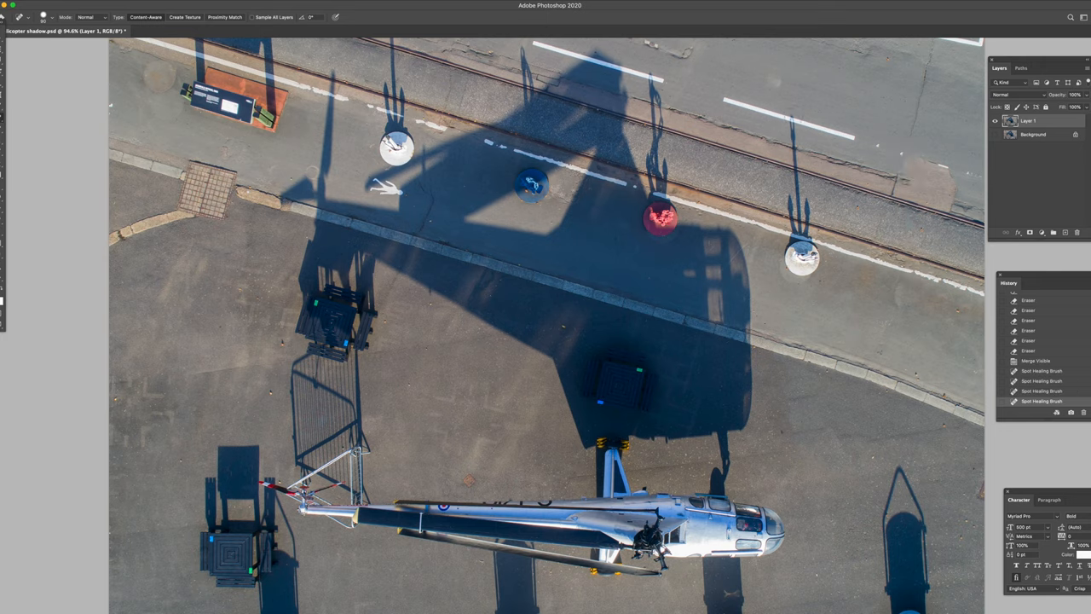